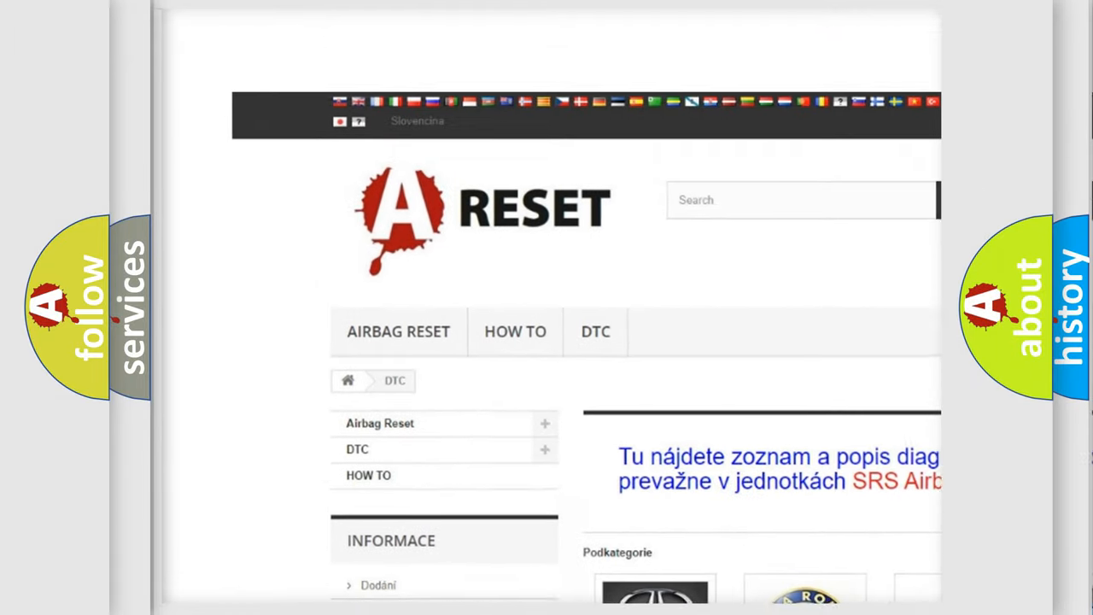
Scroll past the brand logos to JEEP DTC and browse the Jeep trouble code list.
scroll(down, 3)
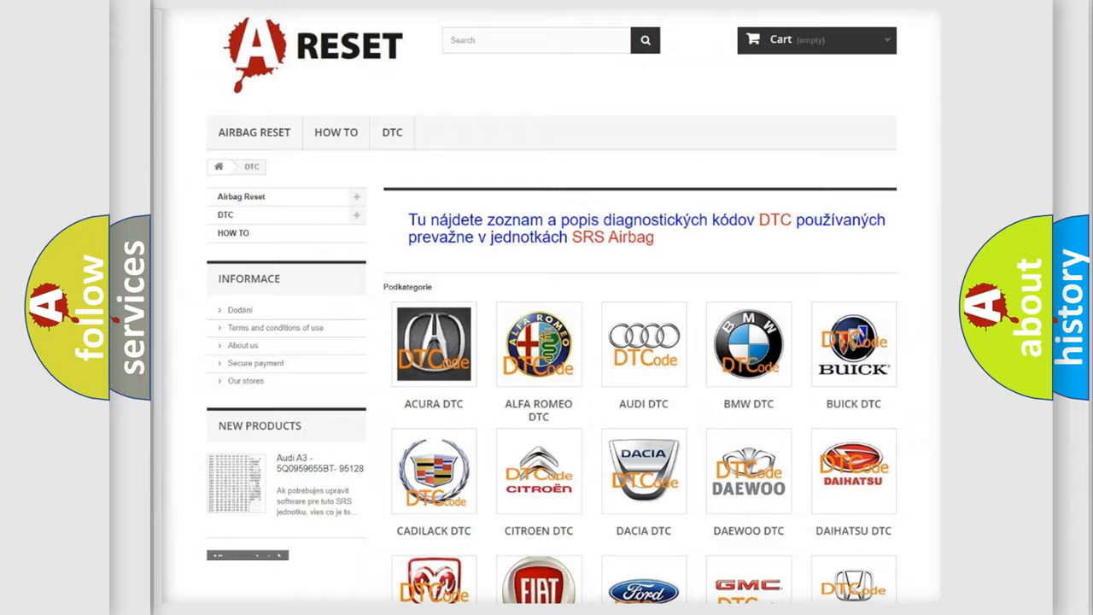
scroll(down, 3)
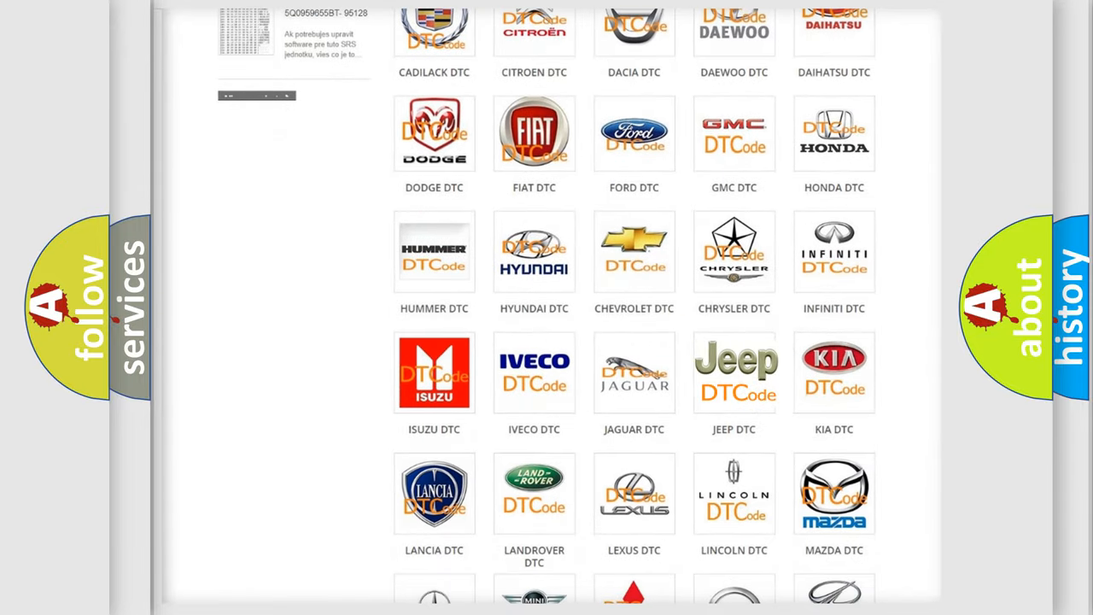
click(735, 372)
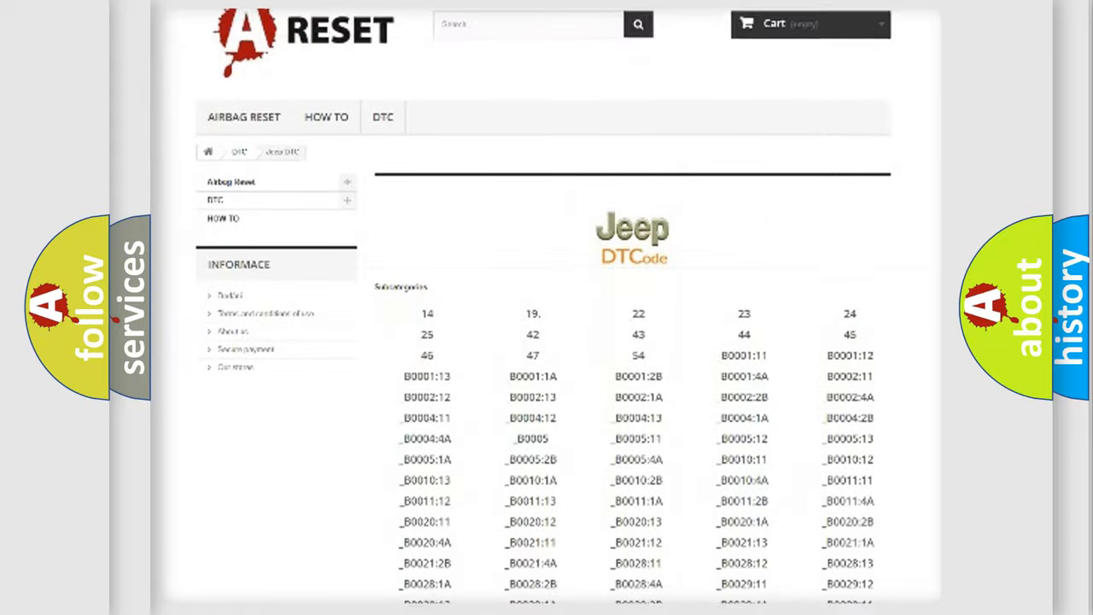
scroll(down, 3)
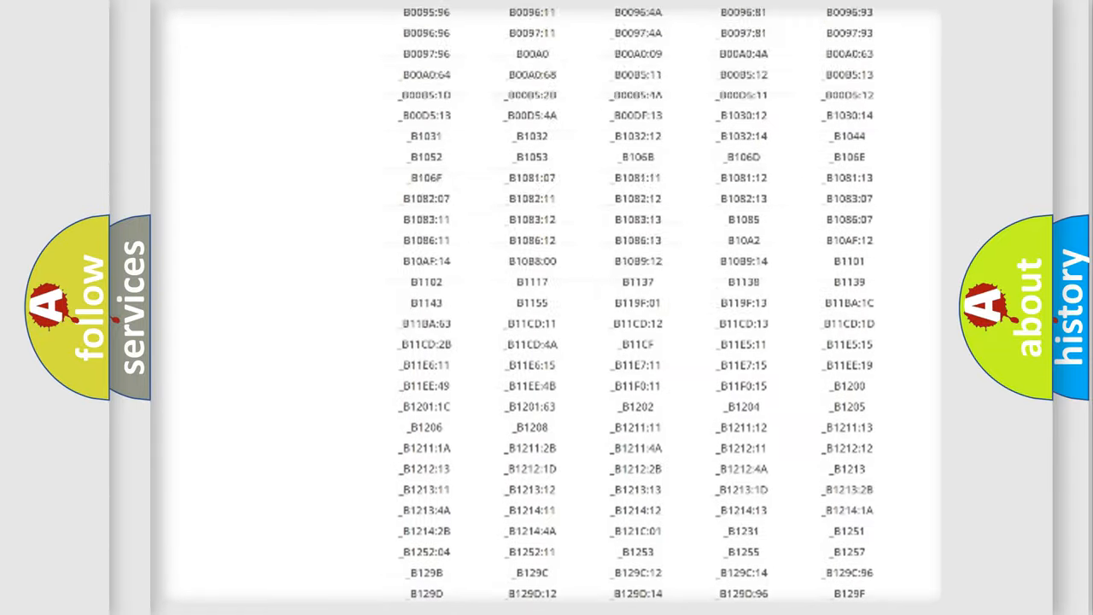
scroll(up, 3)
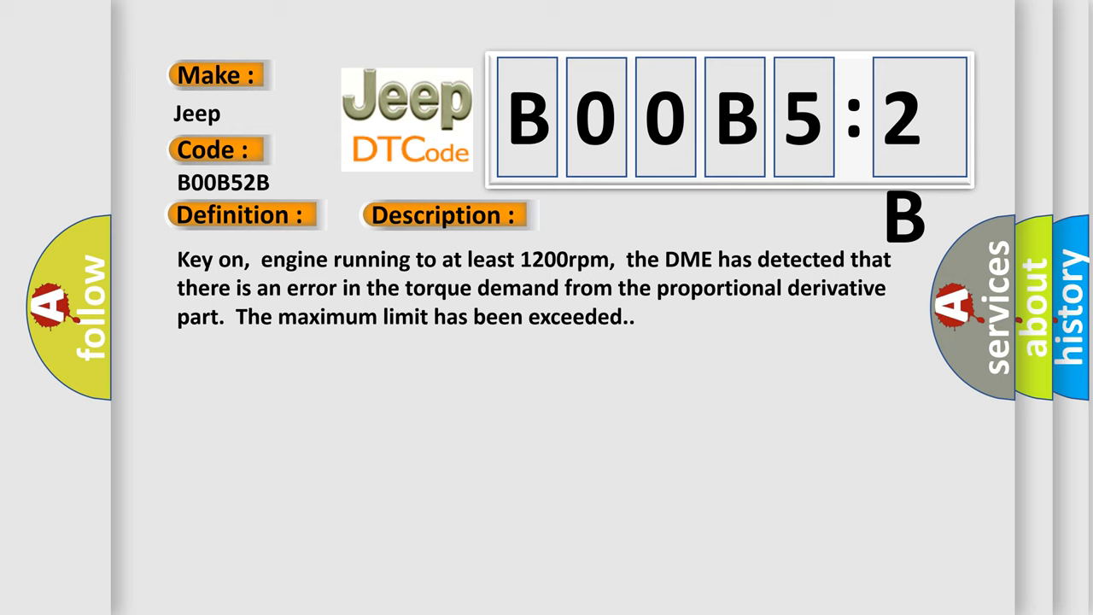
Reveal the Cause section listing battery corrosion, DME connection faults and cross-coupled signals.
click(625, 215)
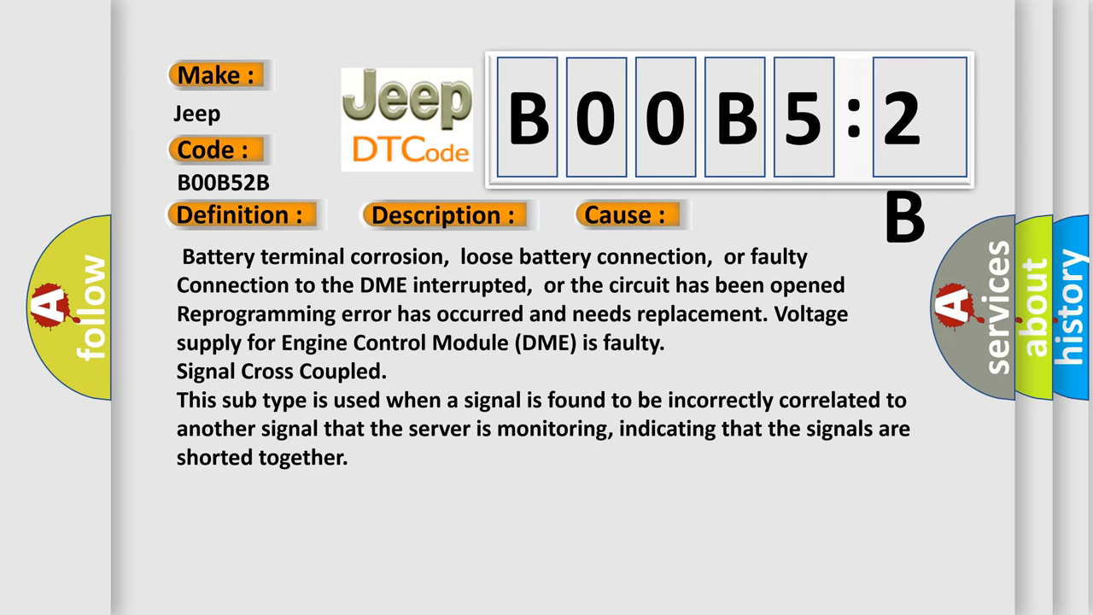